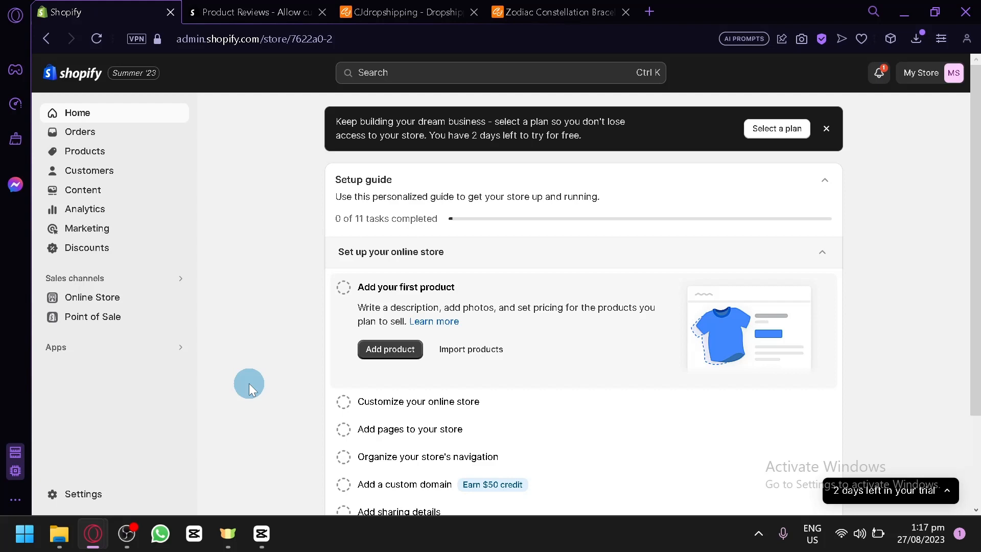
Step: Reach the Zodiac Constellation Bracelet in CJdropshipping's Trending Products list
left_click(407, 13)
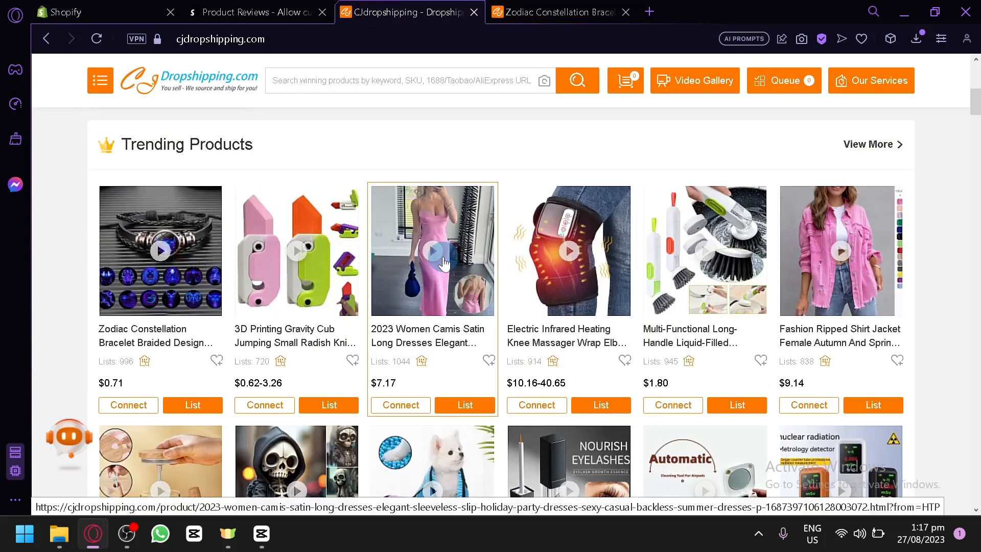
scroll("down", 3)
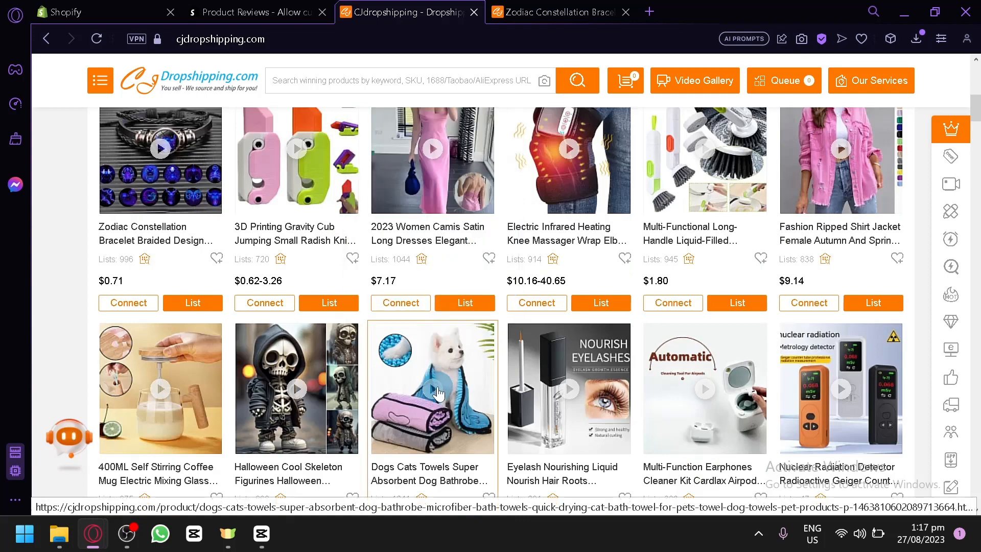
scroll("down", 3)
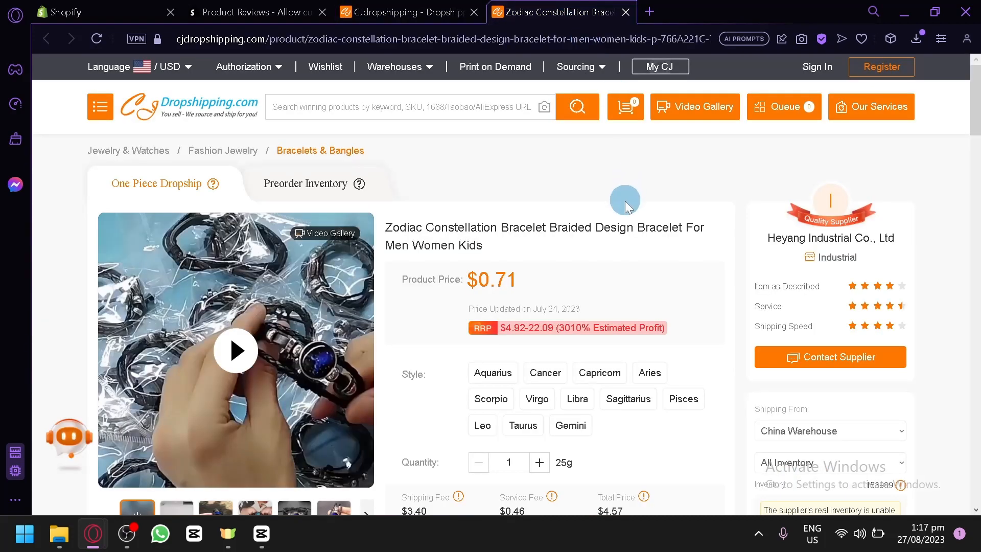
Step: Show the bracelet's Buyer Reviews (2) with its two five-star reviews and export option
scroll("down", 3)
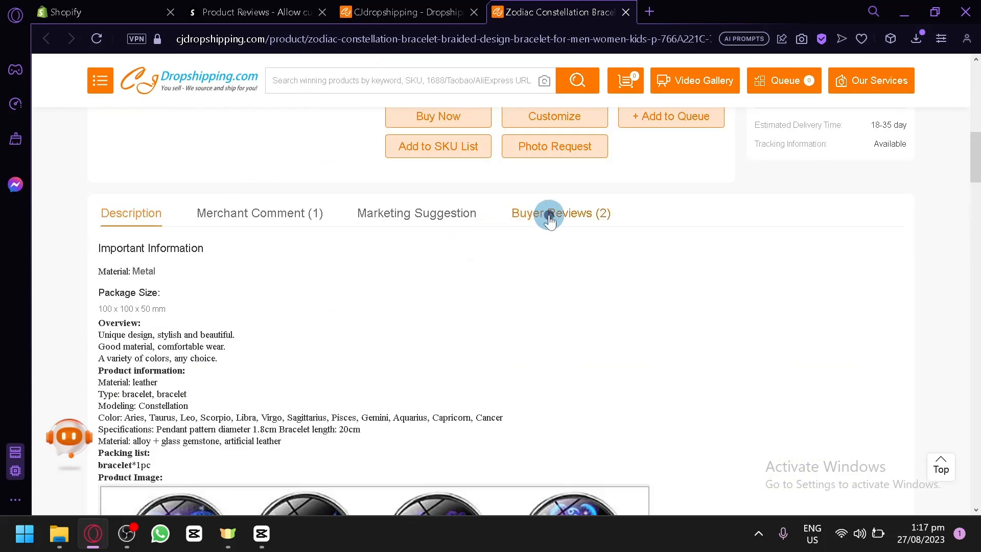
left_click(560, 212)
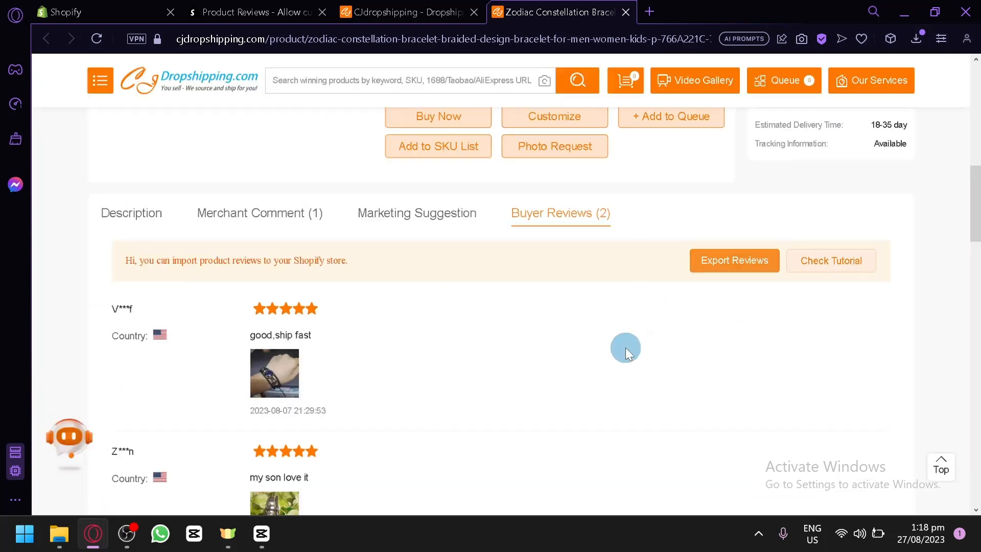
scroll("down", 3)
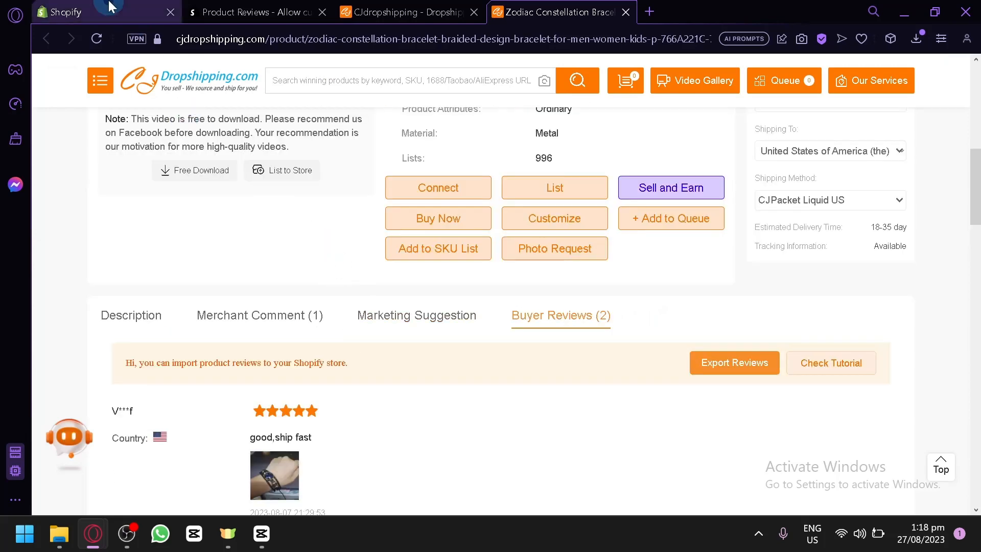
Step: Search the Shopify admin's Apps for "product" to list product reviews apps
left_click(62, 13)
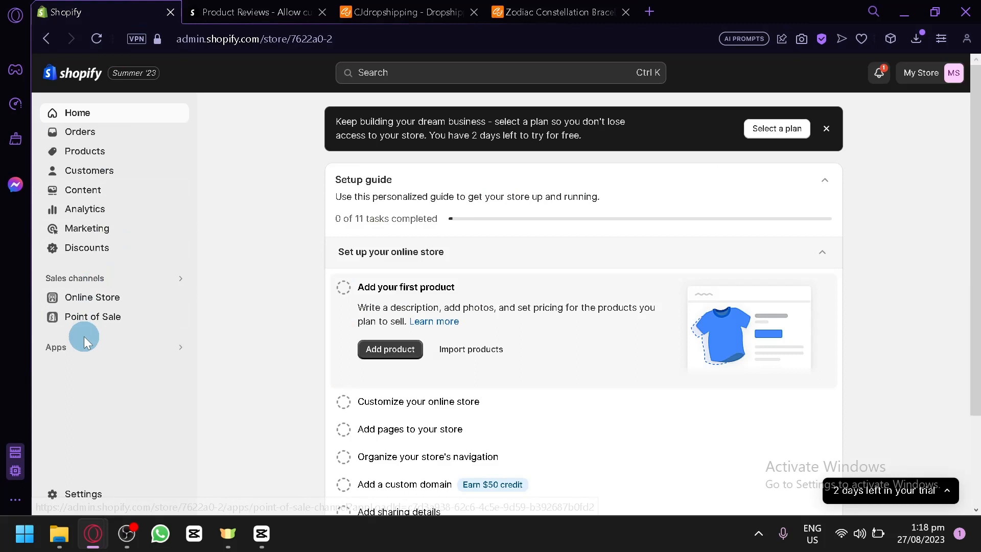
left_click(55, 347)
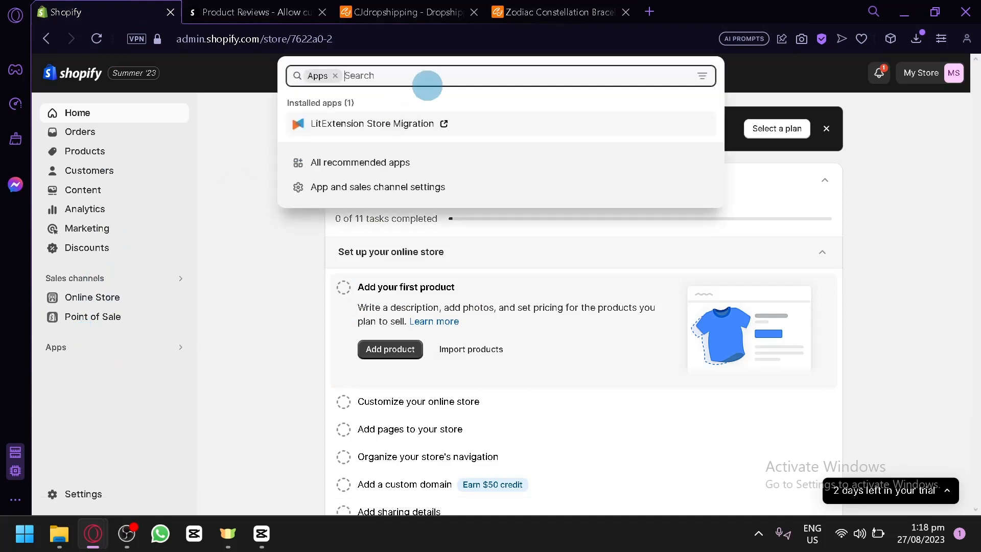
type("product")
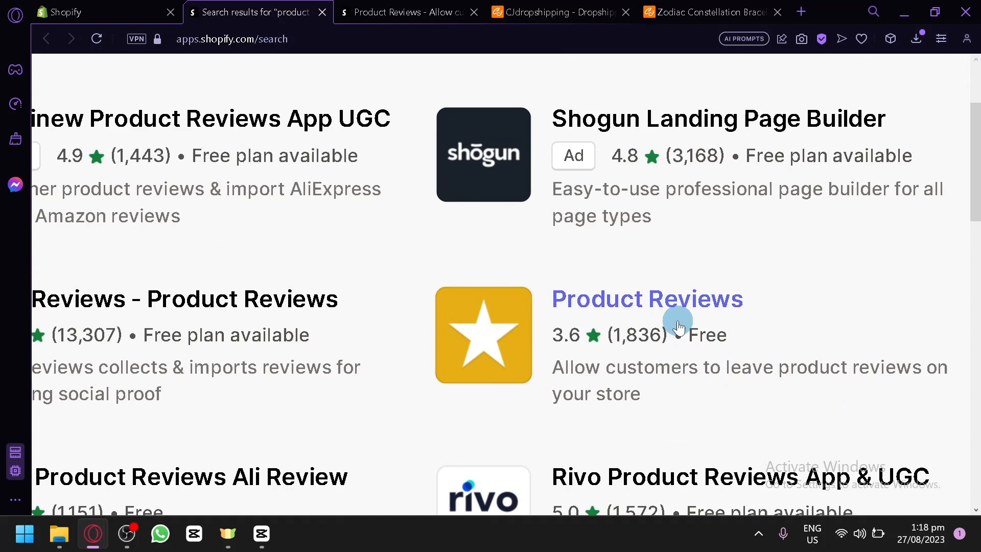
mouse_move(595, 372)
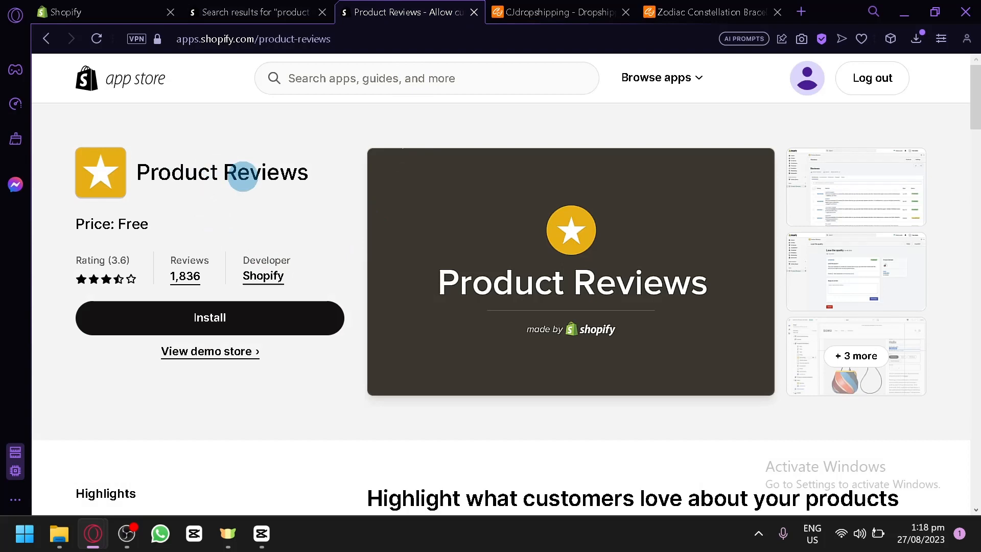
Step: Scroll the Product Reviews app listing to its Highlights showing CSV import and export
scroll("down", 3)
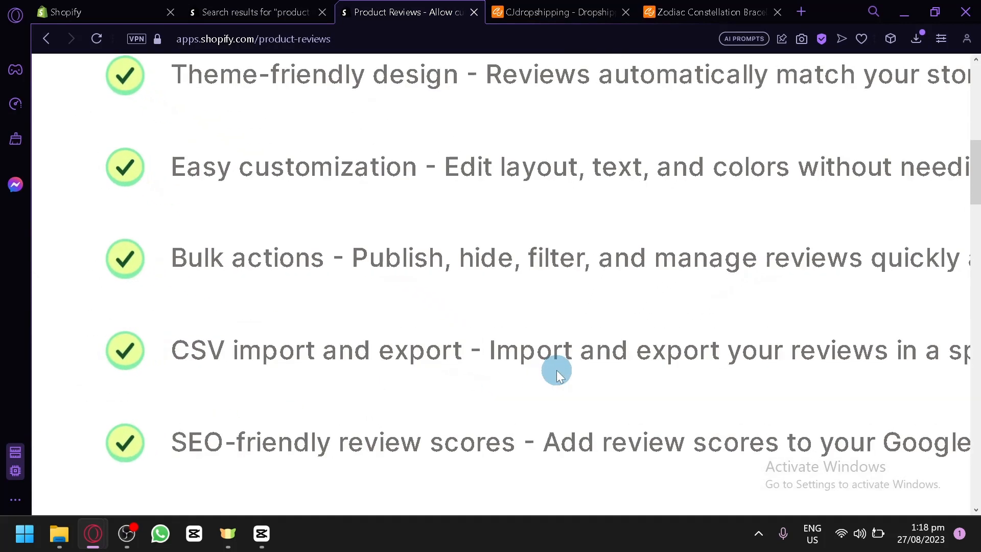
mouse_move(431, 354)
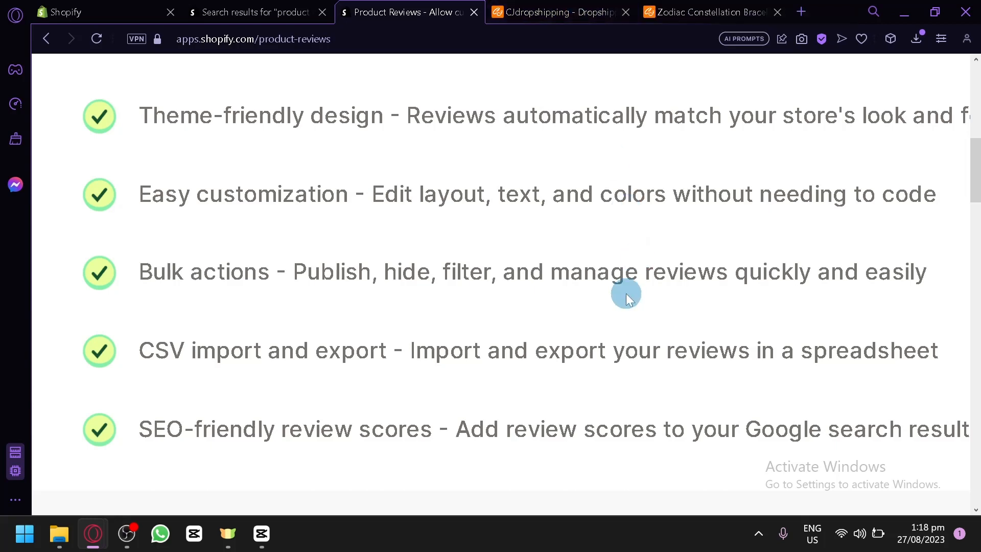
mouse_move(450, 338)
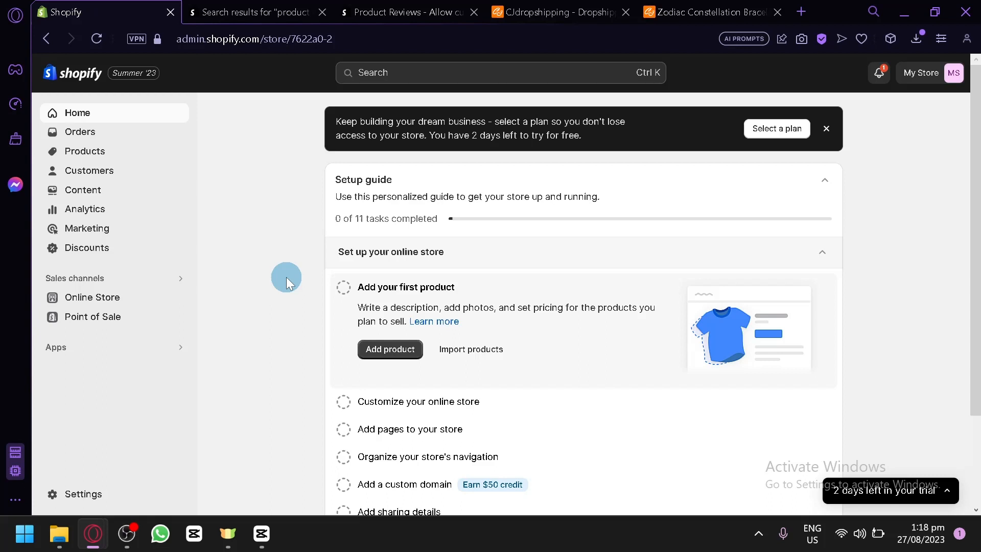
mouse_move(245, 331)
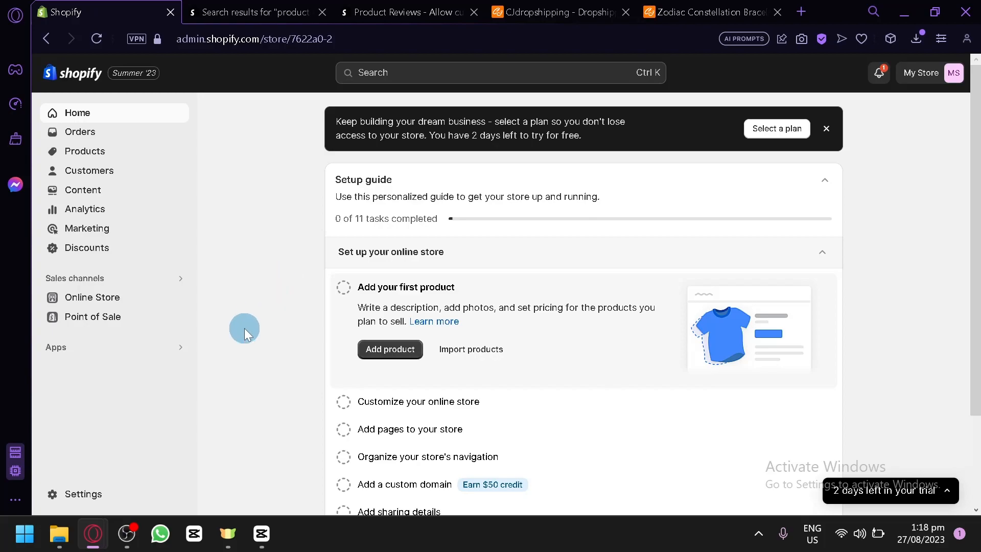